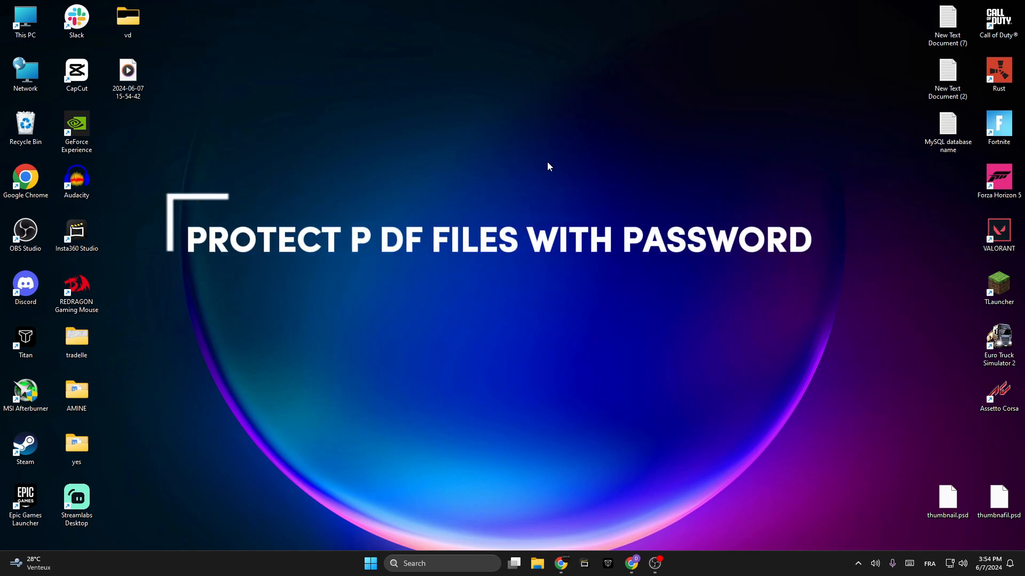
{"action": "mouse_move", "coordinate": [532, 269]}
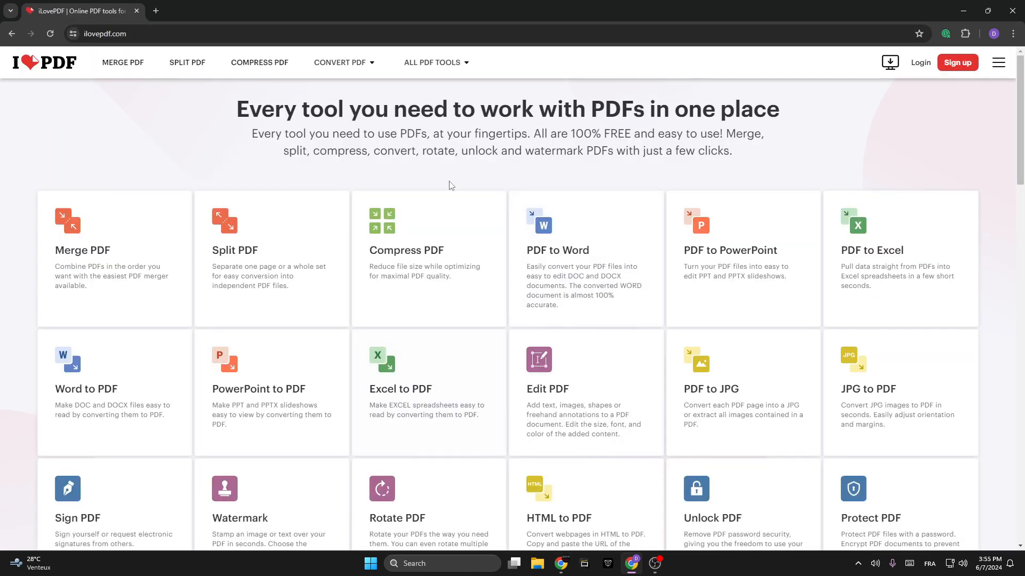
Upload Hi.pdf from Downloads into the Protect PDF tool.
{"action": "scroll", "scroll_direction": "down", "scroll_amount": 3}
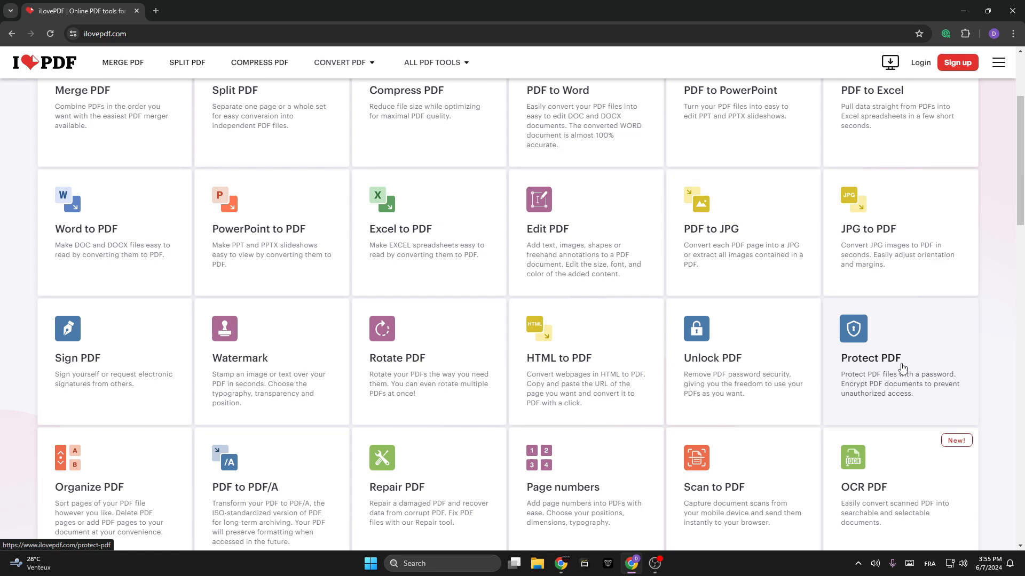
{"action": "mouse_move", "coordinate": [948, 384]}
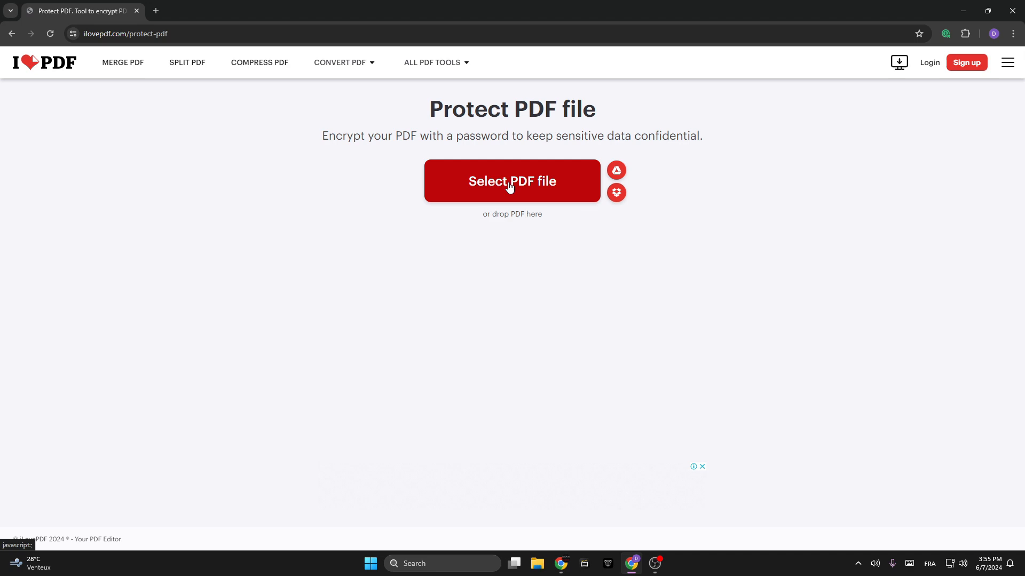
{"action": "left_click", "coordinate": [512, 182]}
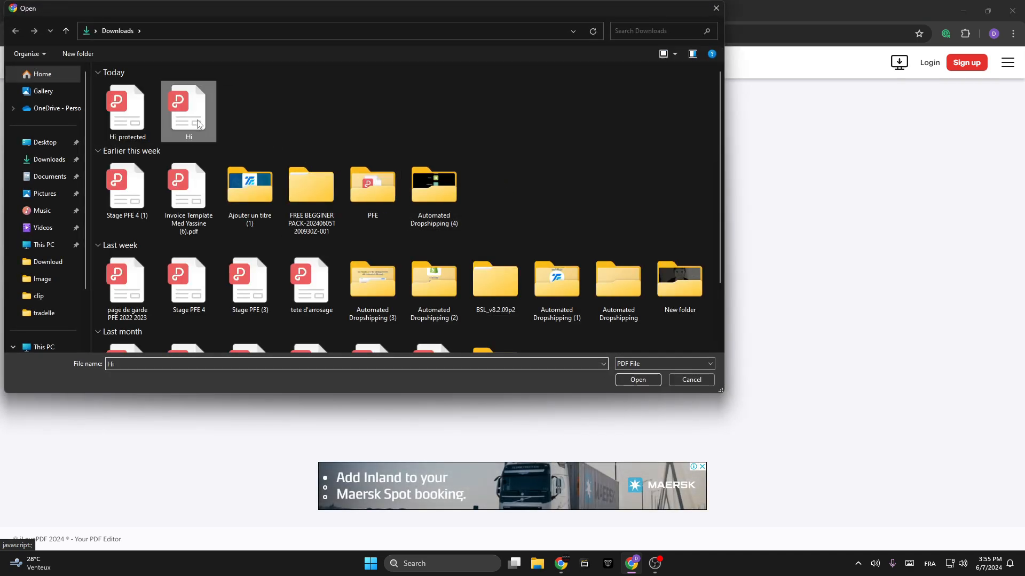
{"action": "left_click", "coordinate": [636, 380]}
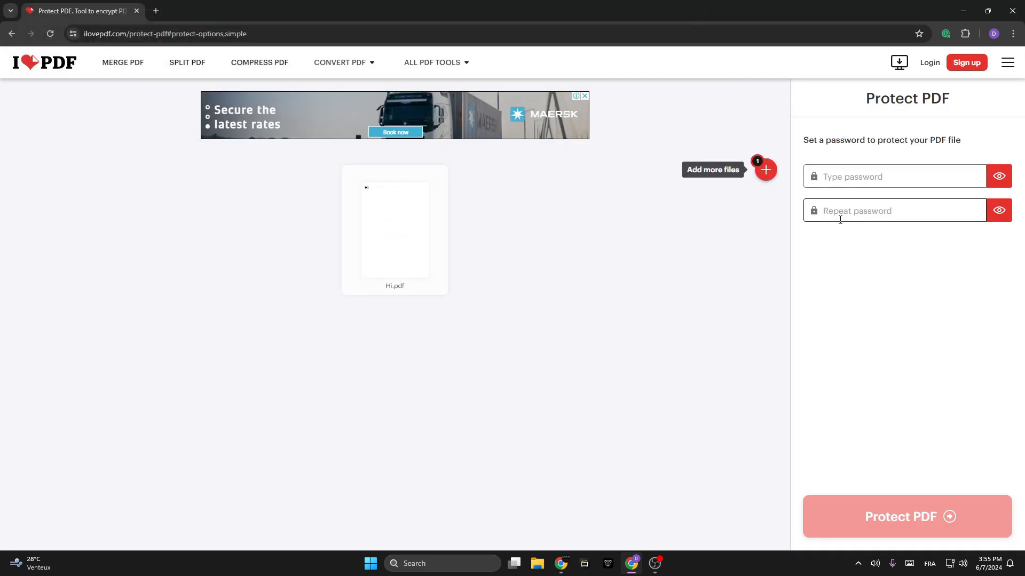
{"action": "left_click", "coordinate": [889, 176]}
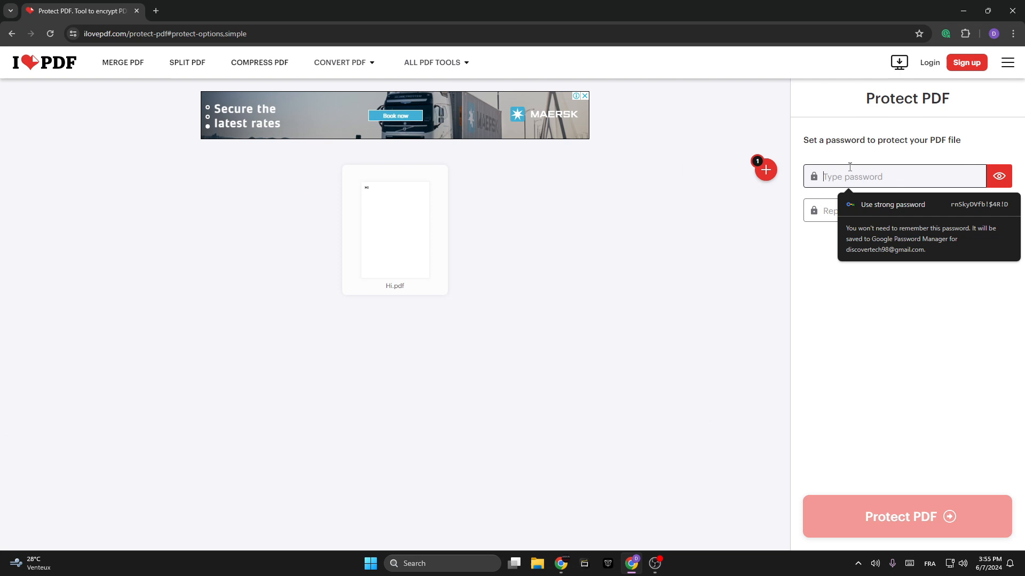
{"action": "mouse_move", "coordinate": [847, 151]}
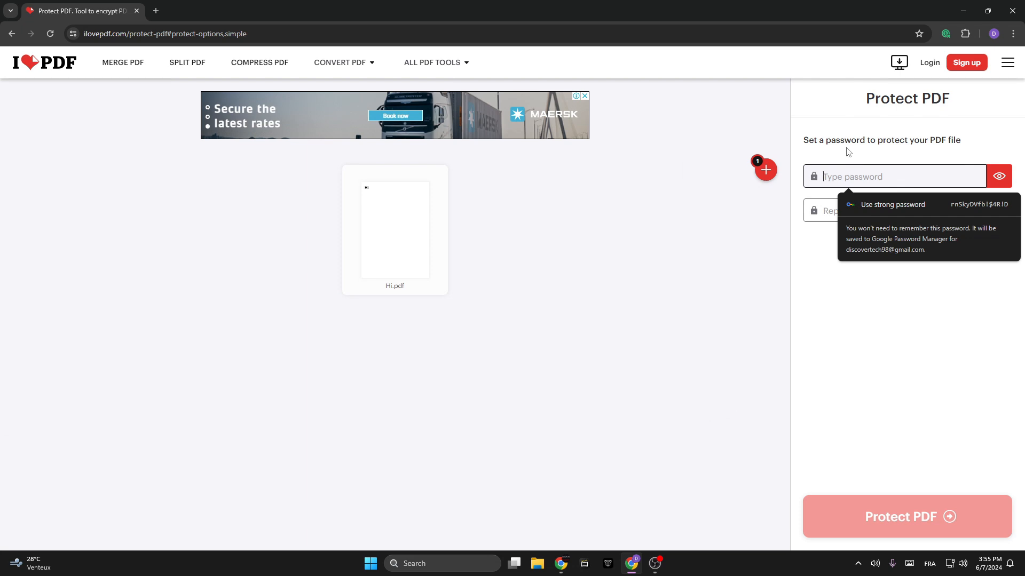
{"action": "type", "text": "H"}
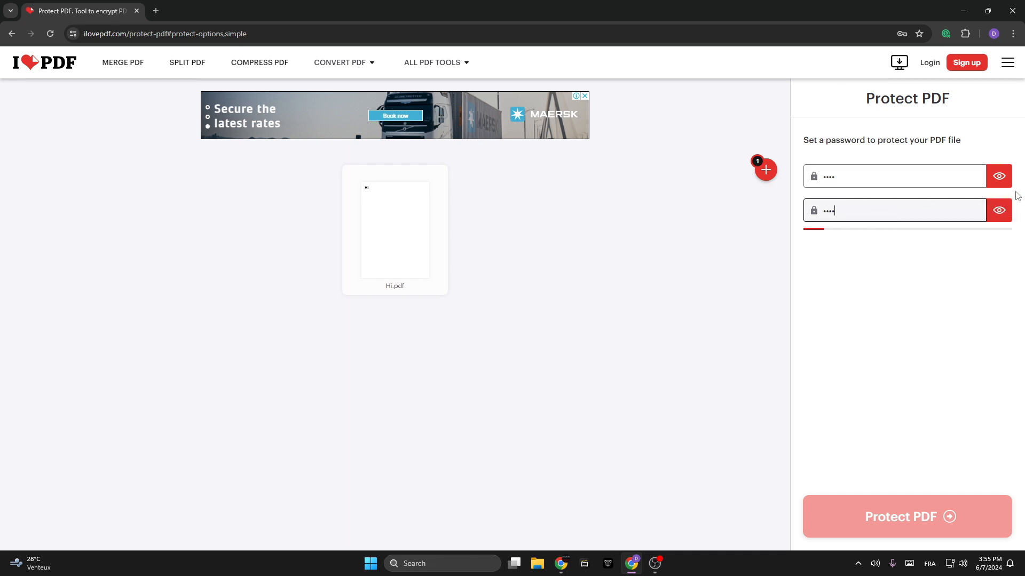
{"action": "left_click", "coordinate": [999, 176]}
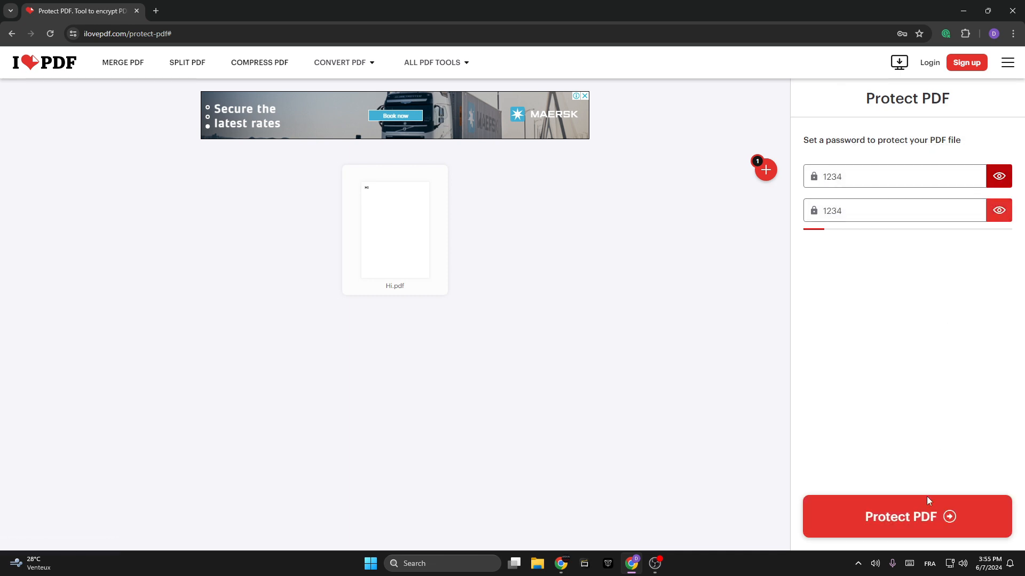
Encrypt Hi.pdf and download the protected file as Hi_protected (1).pdf.
{"action": "left_click", "coordinate": [907, 517]}
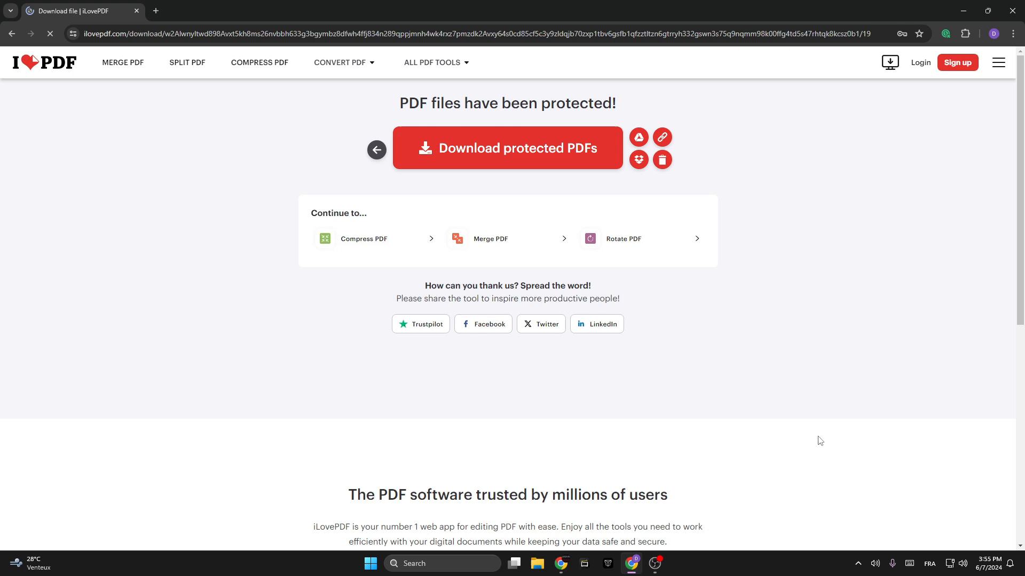
{"action": "left_click", "coordinate": [507, 147]}
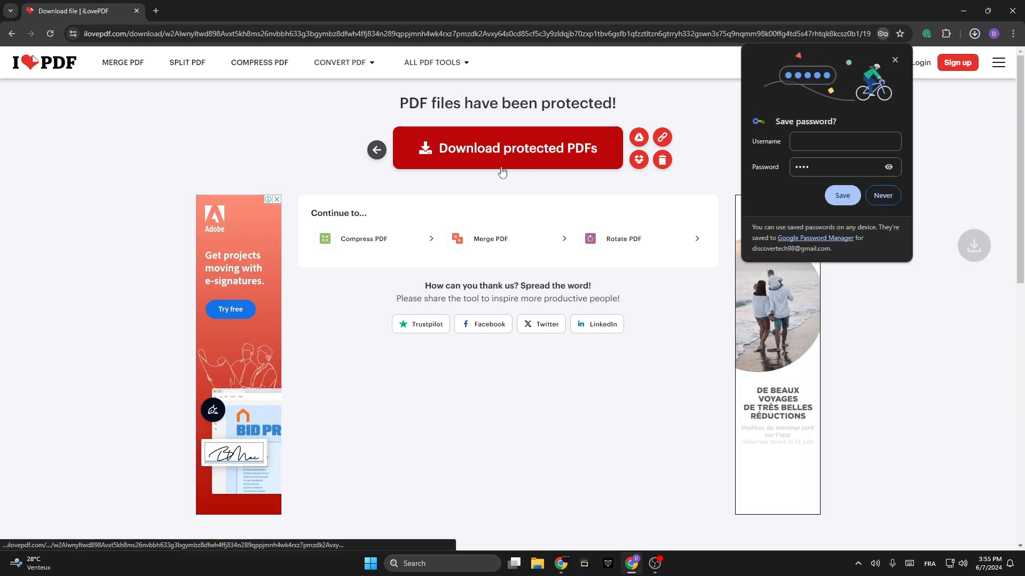
Launch Hi_protected (1).pdf from Chrome's recent downloads in a new tab.
{"action": "left_click", "coordinate": [507, 147]}
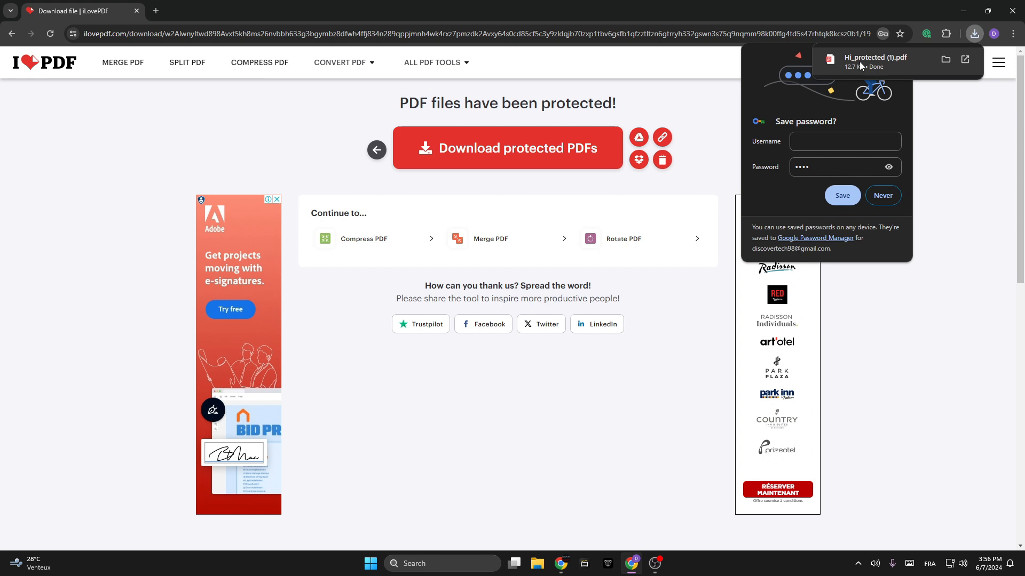
{"action": "left_click", "coordinate": [876, 58]}
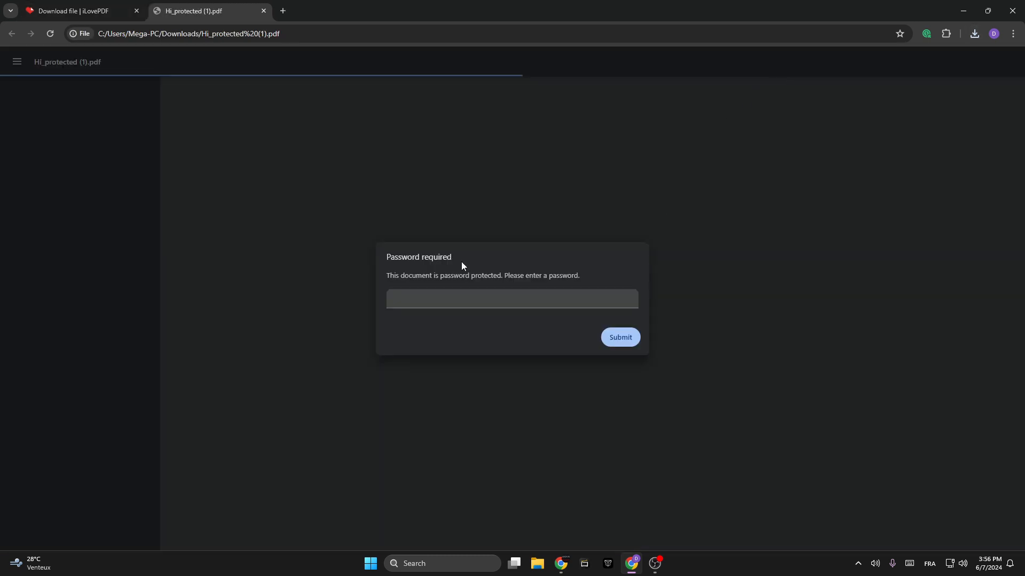
{"action": "left_click", "coordinate": [512, 299]}
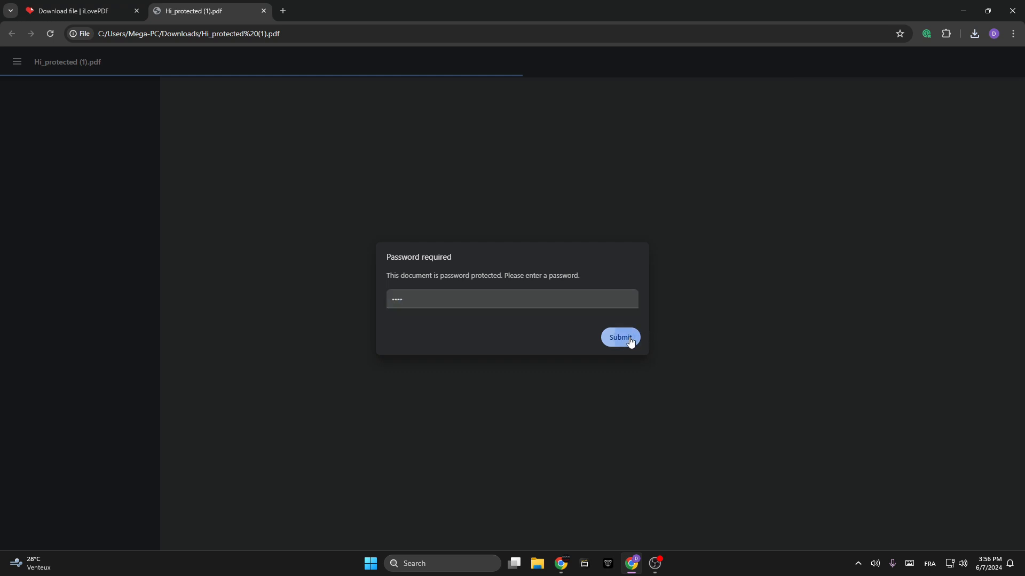
{"action": "left_click", "coordinate": [619, 338]}
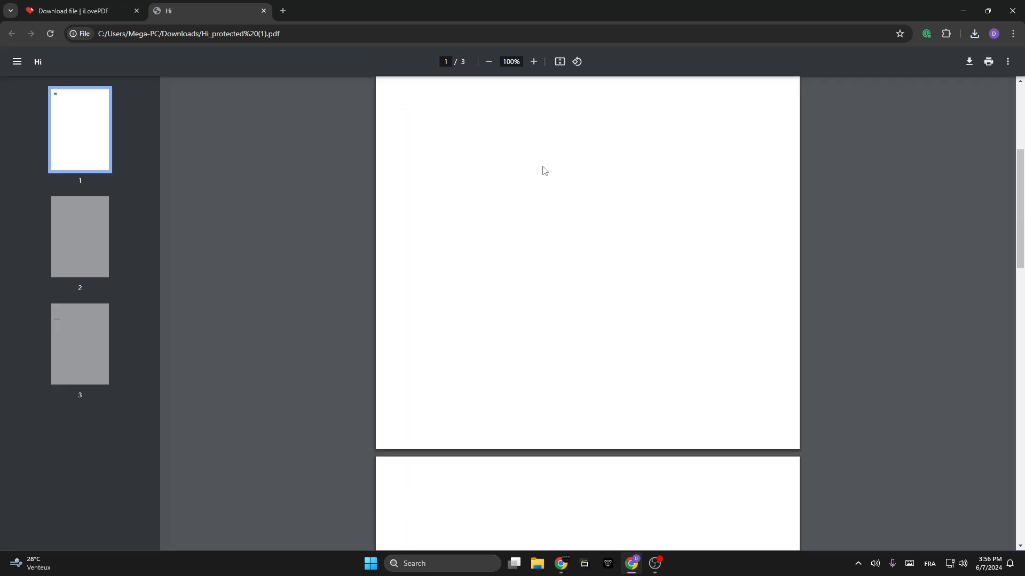
{"action": "scroll", "scroll_direction": "down", "scroll_amount": 3}
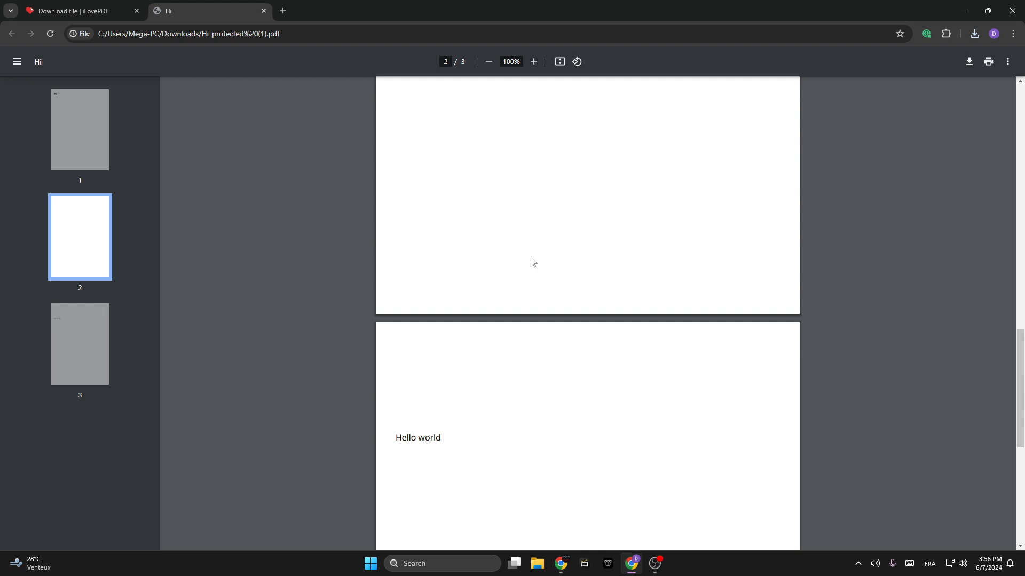
{"action": "scroll", "scroll_direction": "up", "scroll_amount": 3}
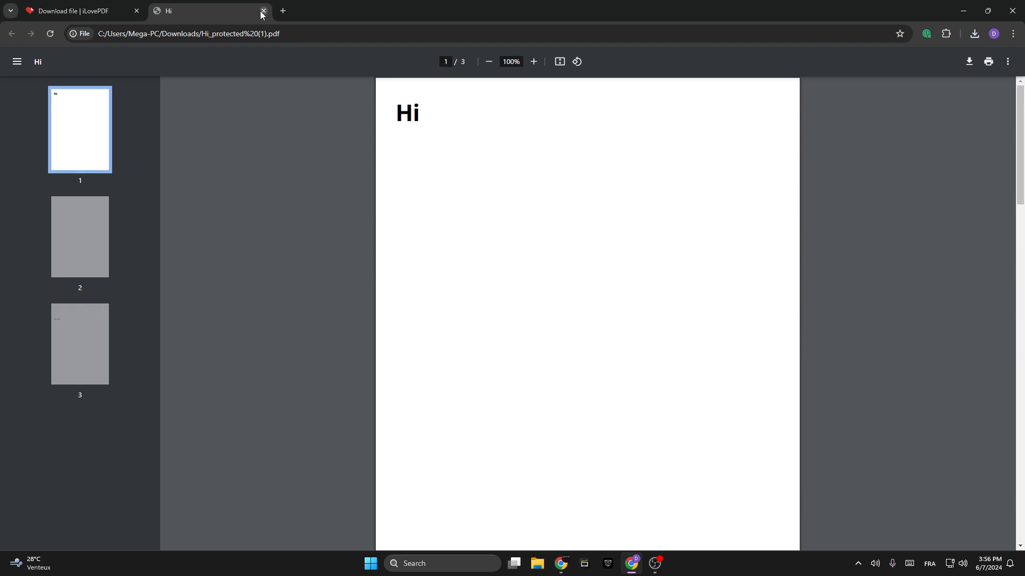